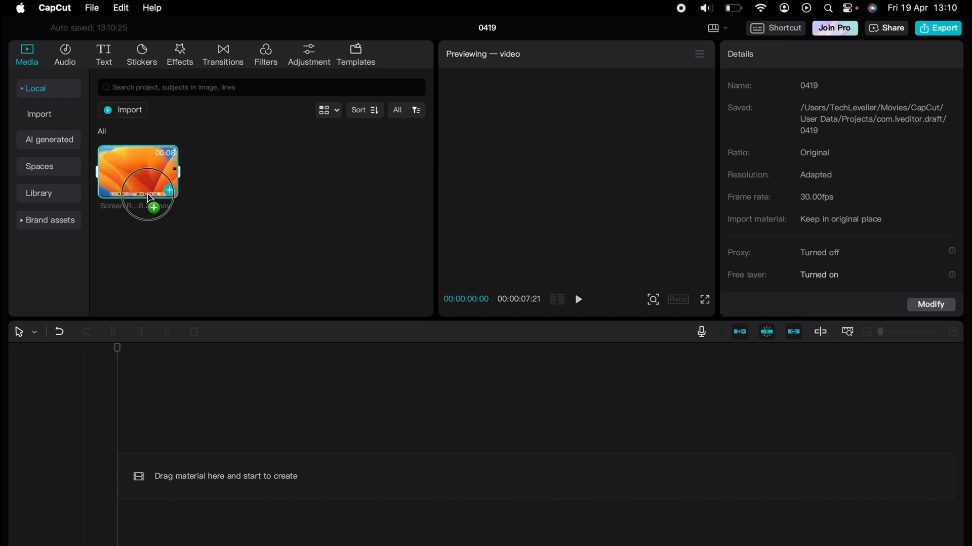
Drag the screen recording onto the timeline and extract its audio onto a separate track
left_click_drag(136, 172, 298, 473)
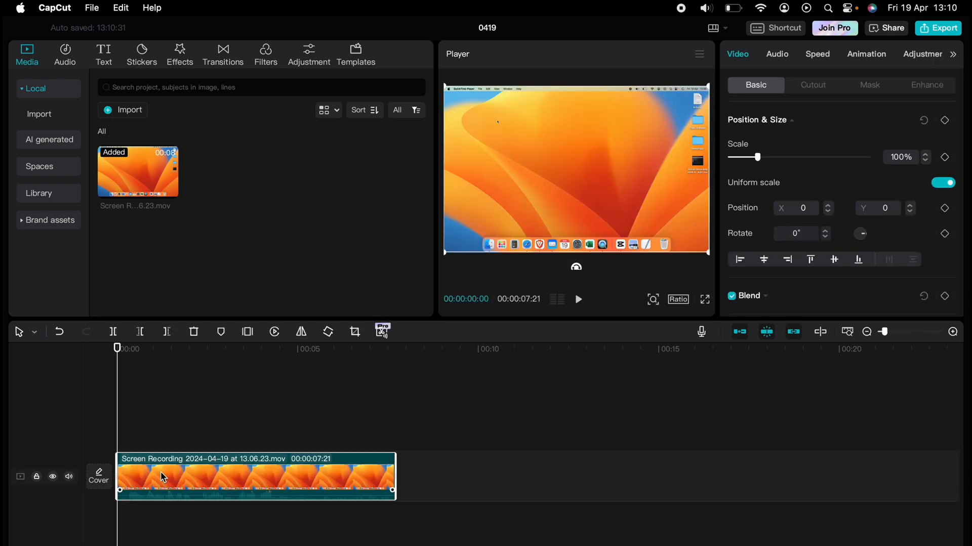
mouse_move(181, 429)
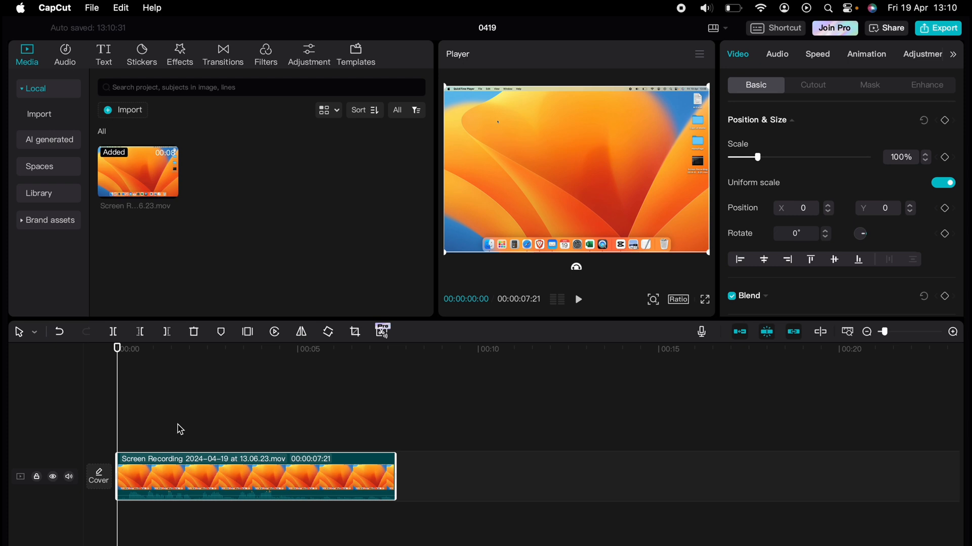
mouse_move(182, 427)
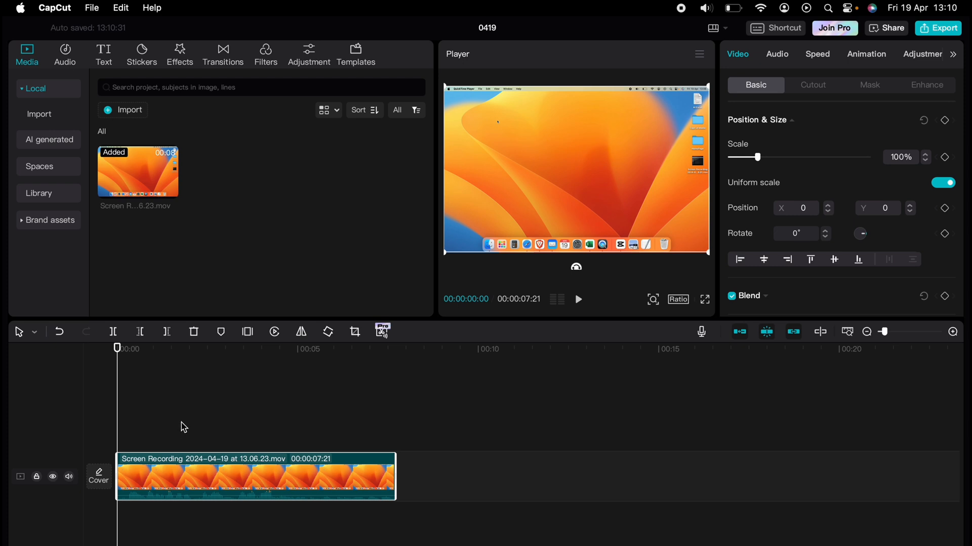
mouse_move(190, 432)
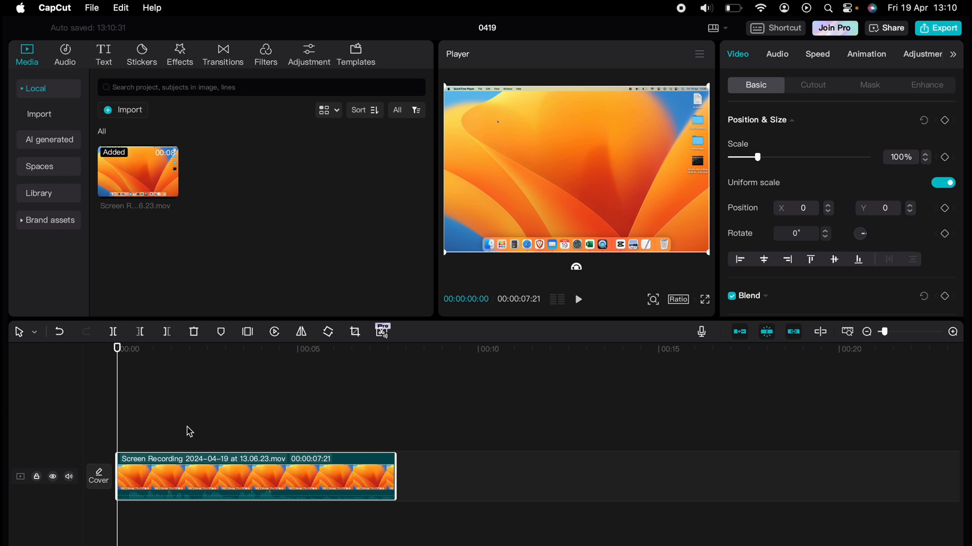
left_click(226, 461)
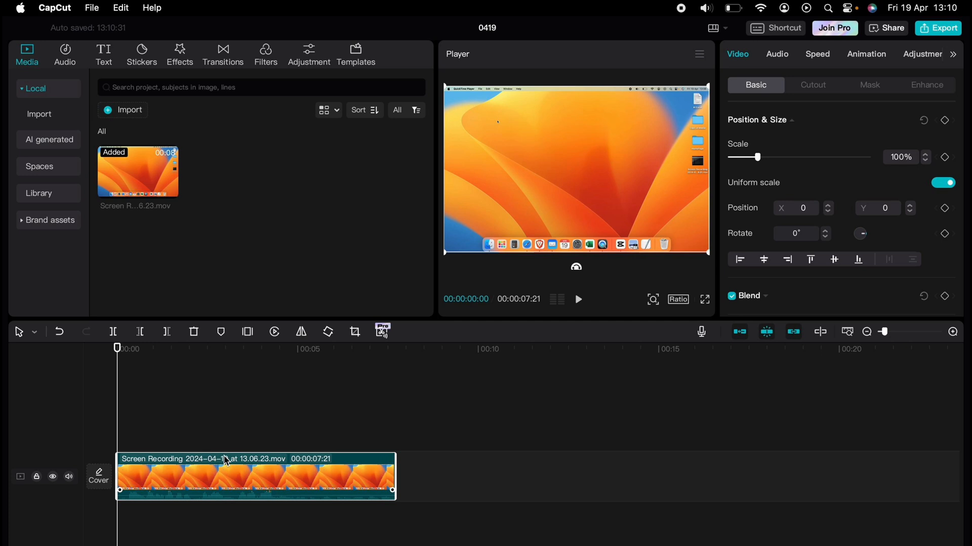
mouse_move(231, 482)
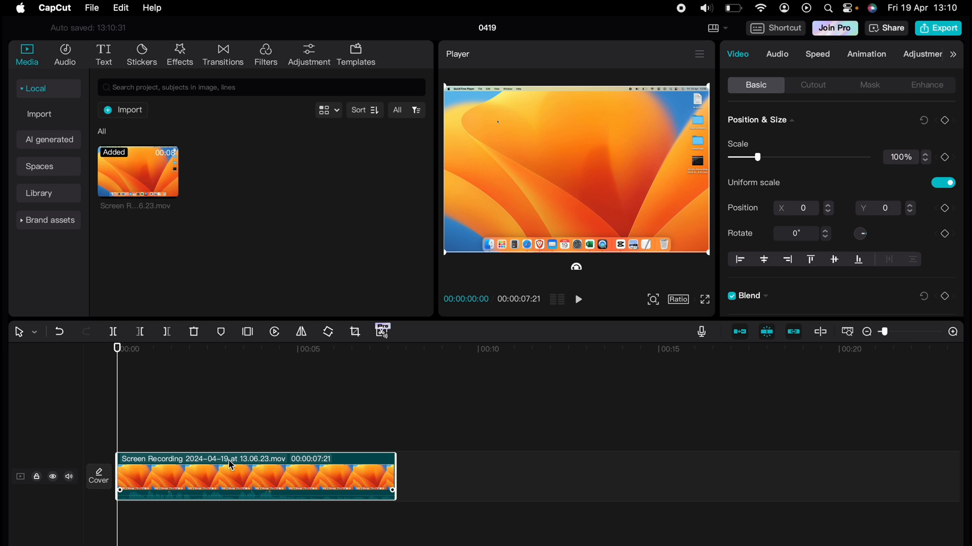
right_click(231, 464)
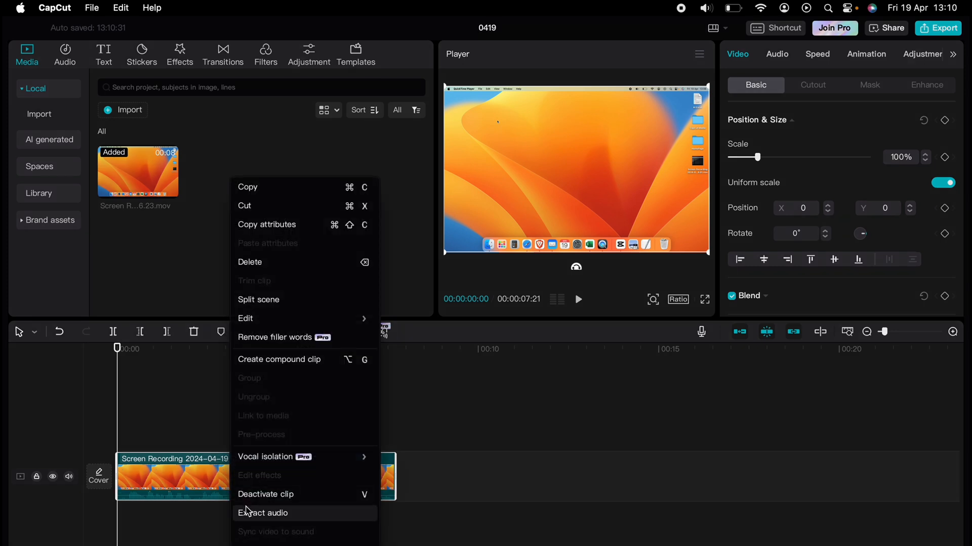
left_click(261, 514)
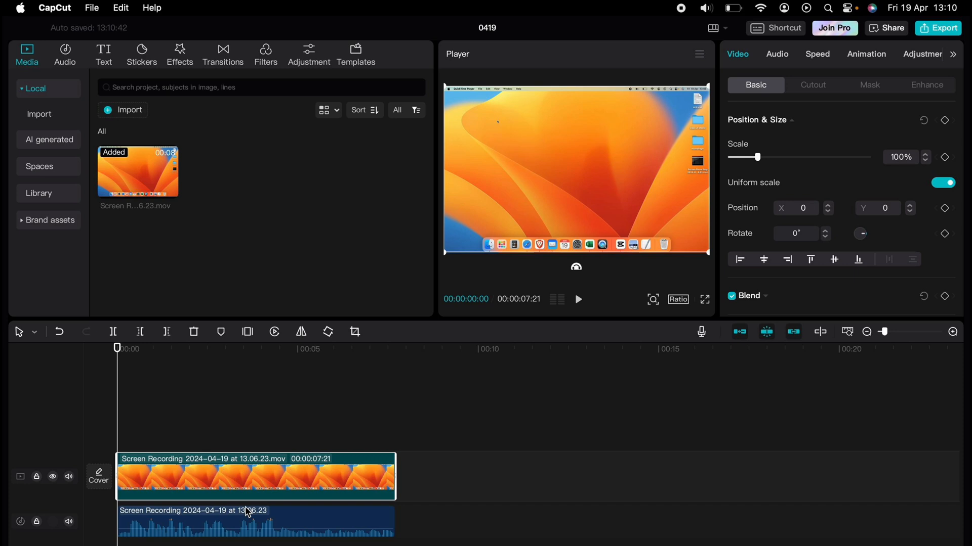
Select the extracted audio clip and tick Vocal isolation in its Basic audio settings
left_click(251, 527)
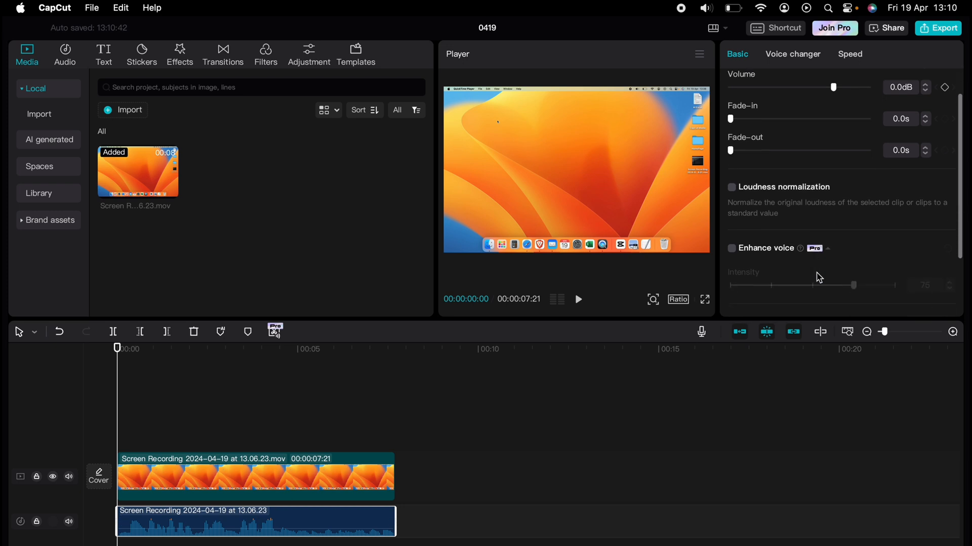
scroll("down", 3)
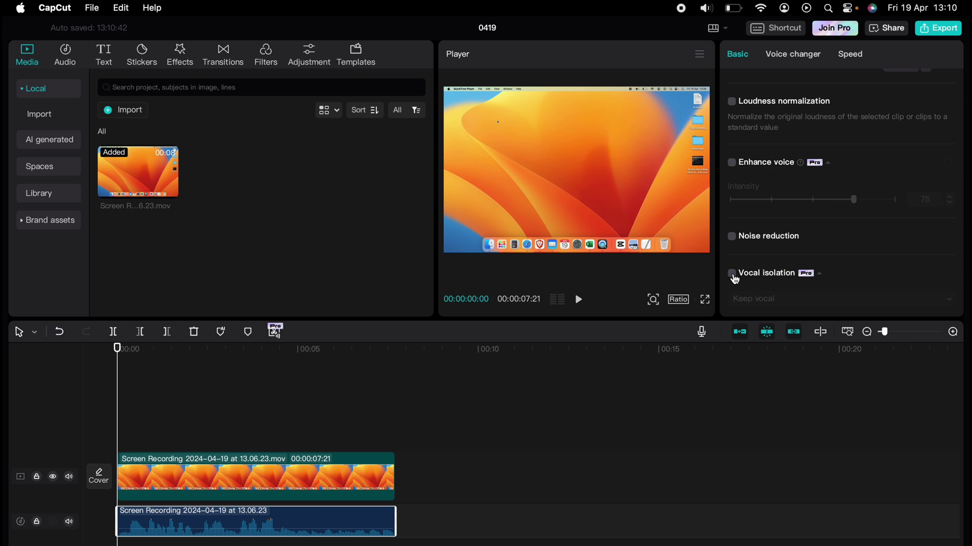
left_click(732, 273)
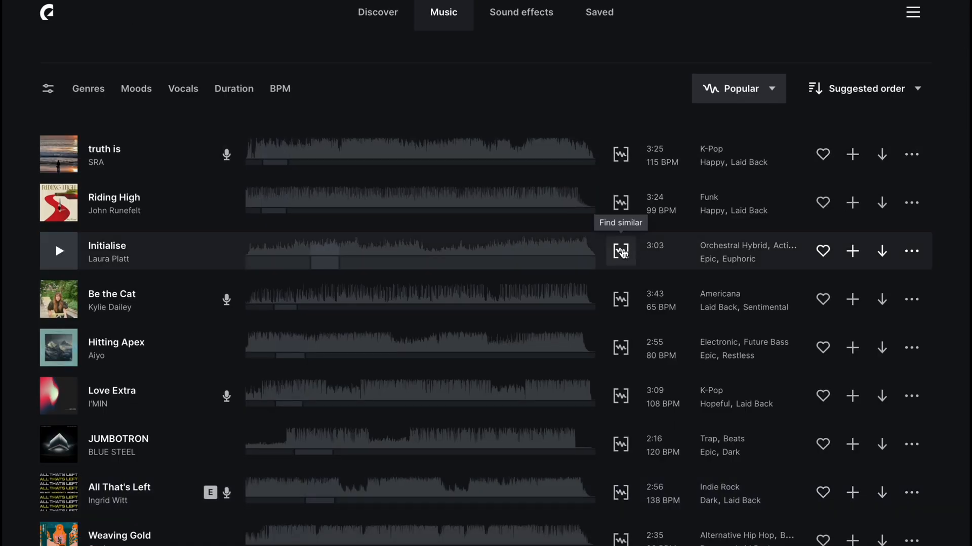
mouse_move(314, 87)
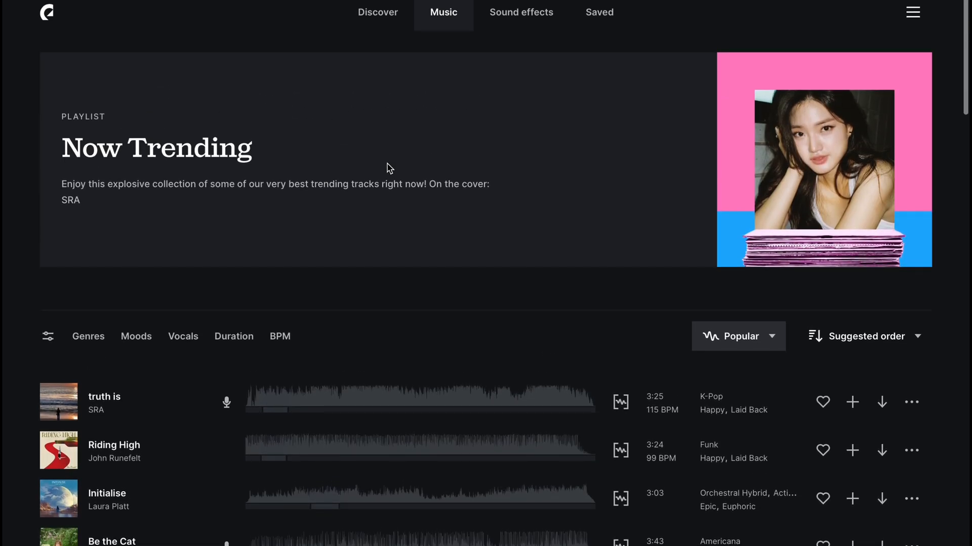
Start playing Be the Cat from the Now Trending playlist
scroll("down", 3)
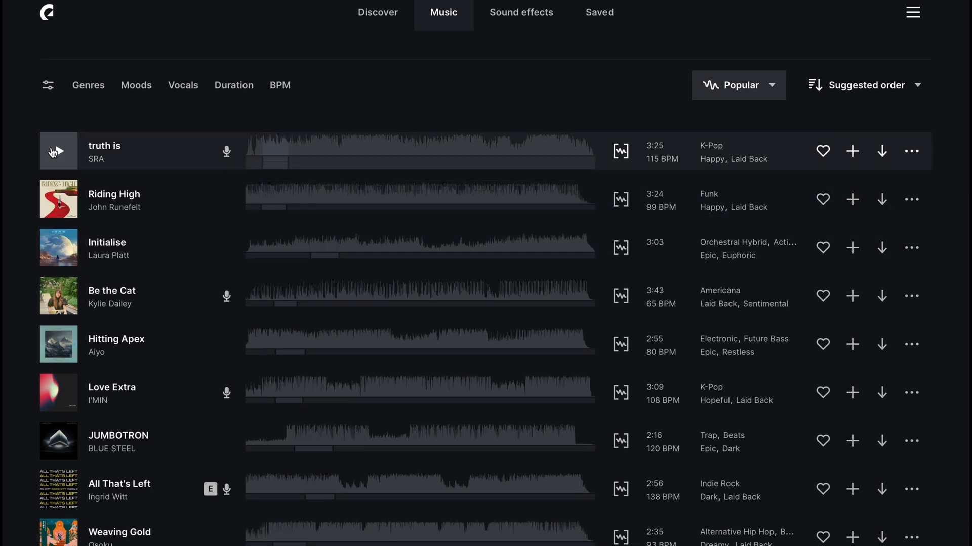
left_click(58, 152)
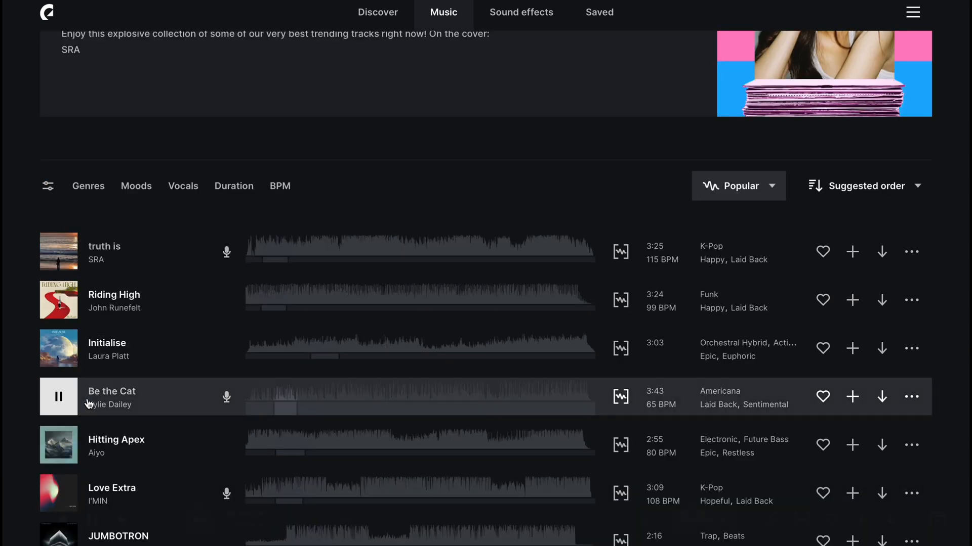
Switch Be the Cat's playback from Full mix to the Instruments stem
left_click(703, 519)
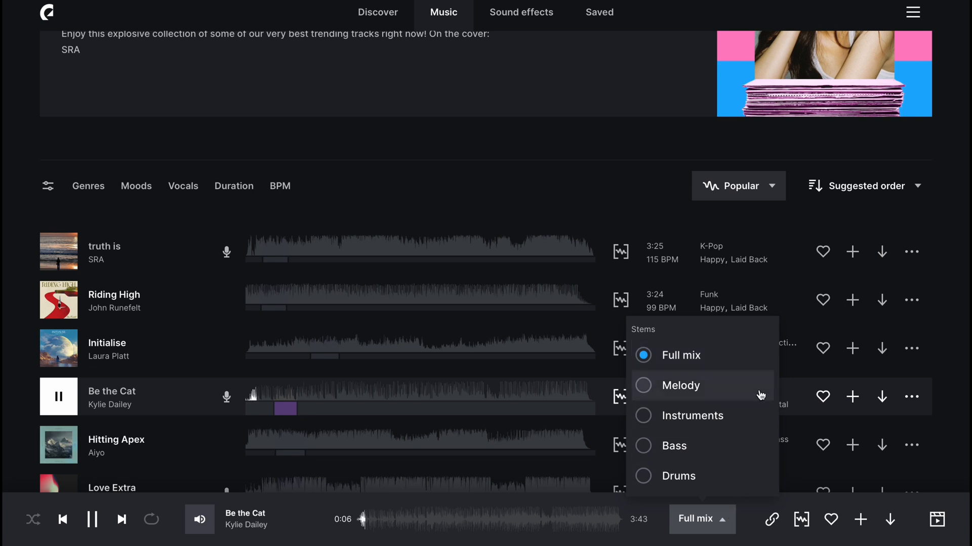
mouse_move(760, 460)
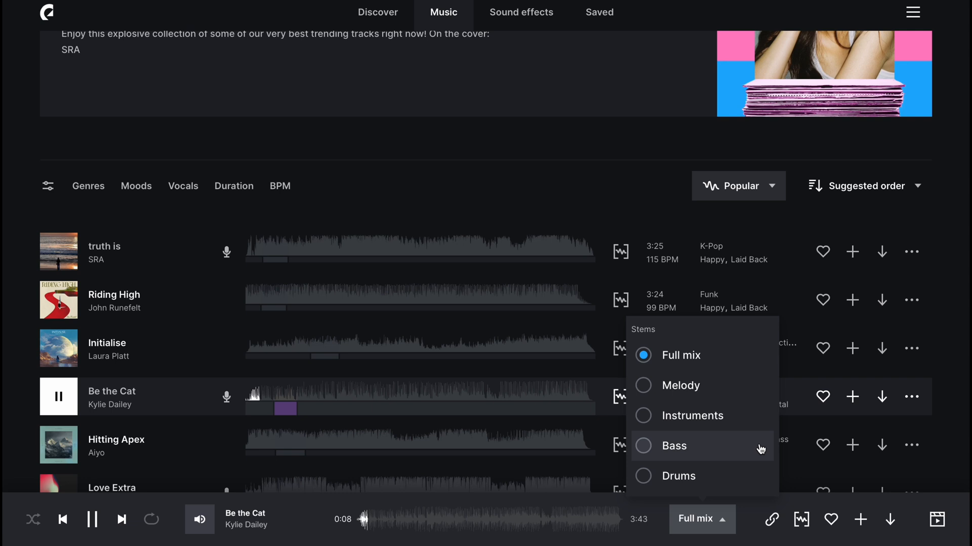
mouse_move(760, 479)
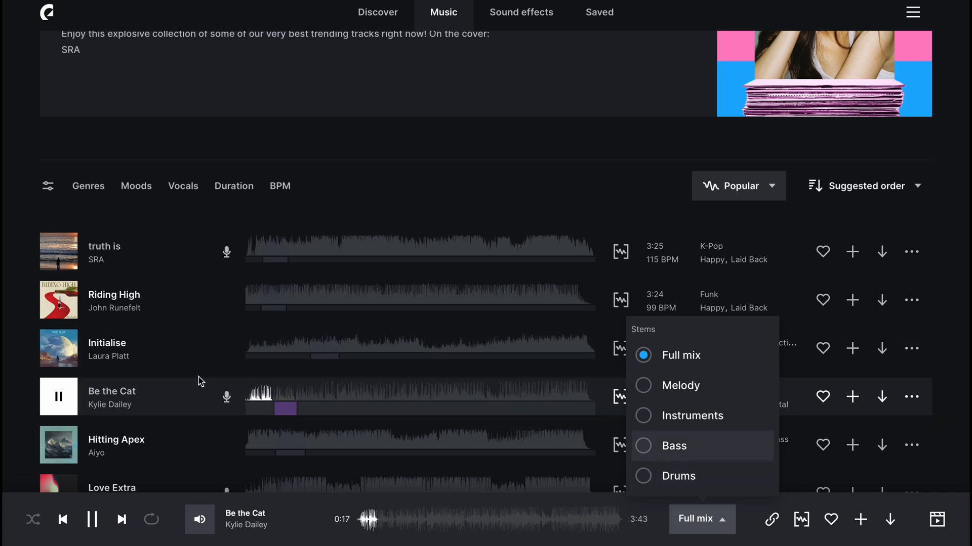
mouse_move(695, 421)
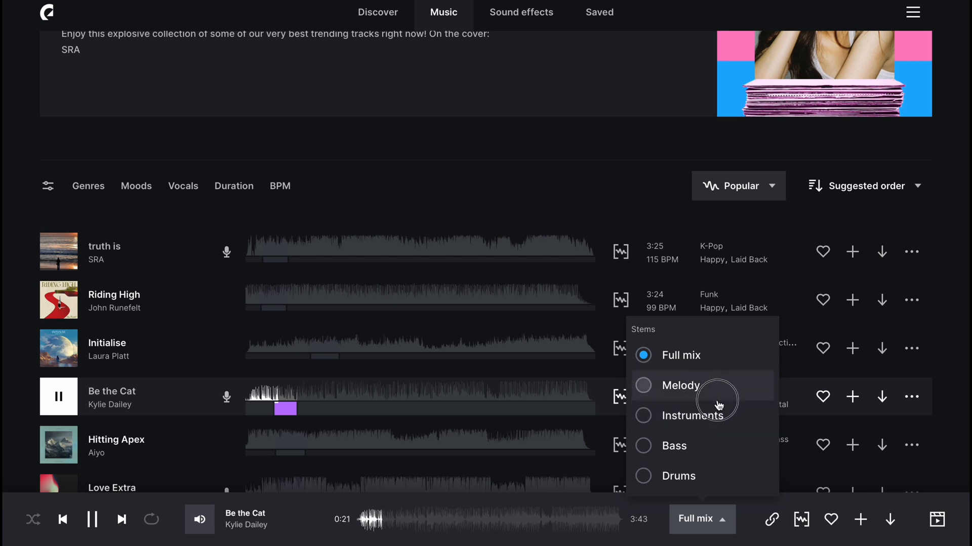
left_click(691, 416)
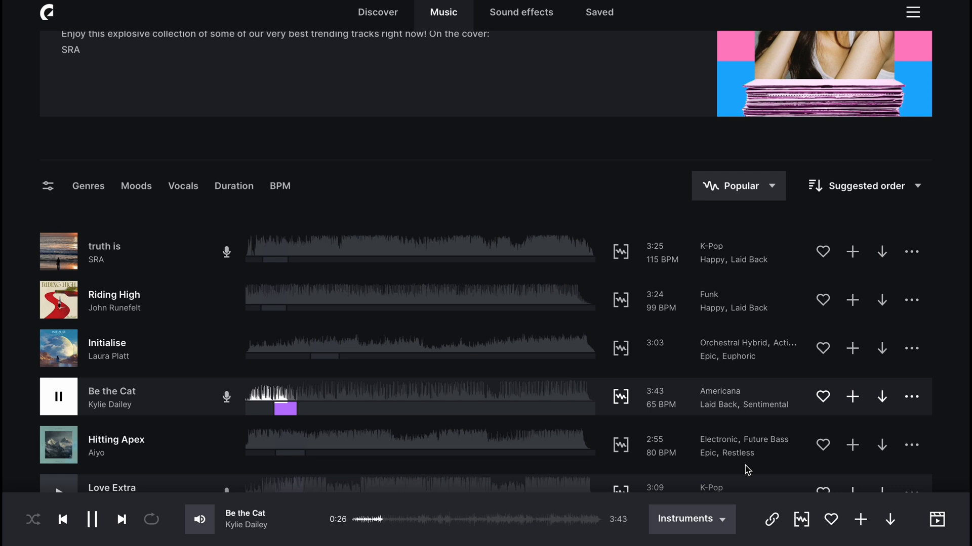
mouse_move(198, 493)
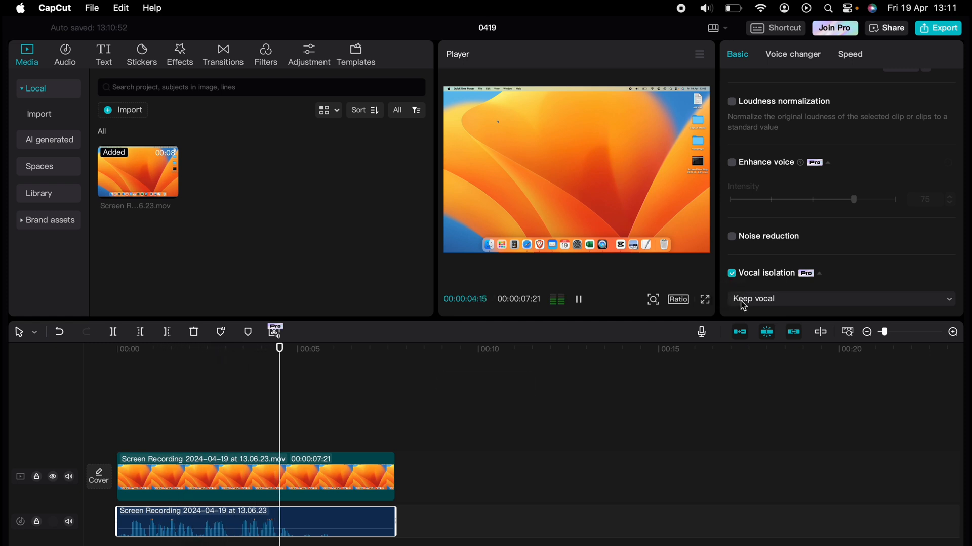
left_click(841, 299)
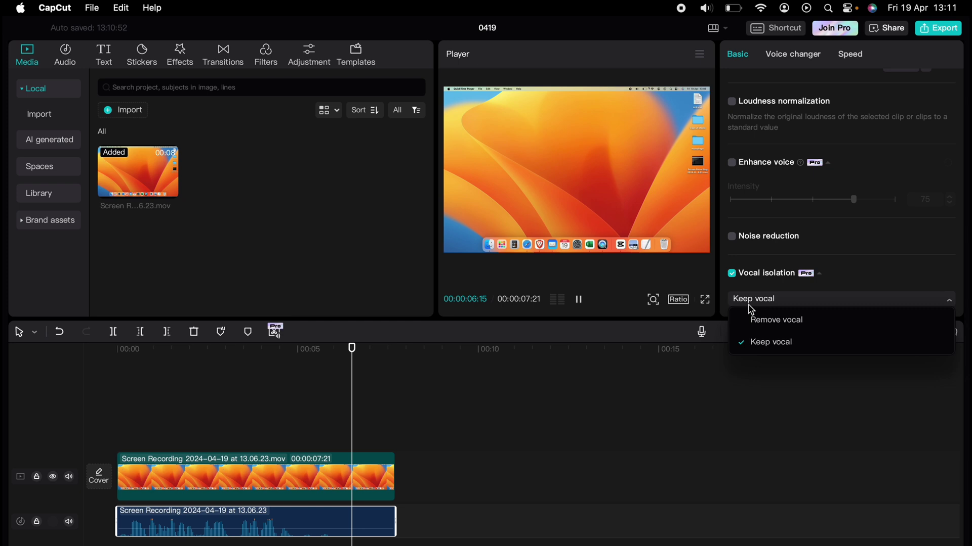
left_click(775, 320)
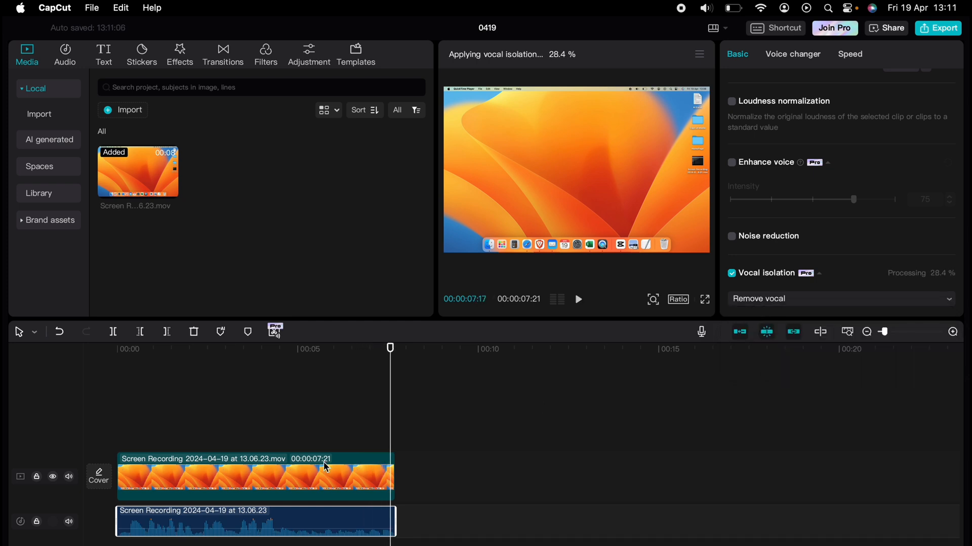
mouse_move(158, 415)
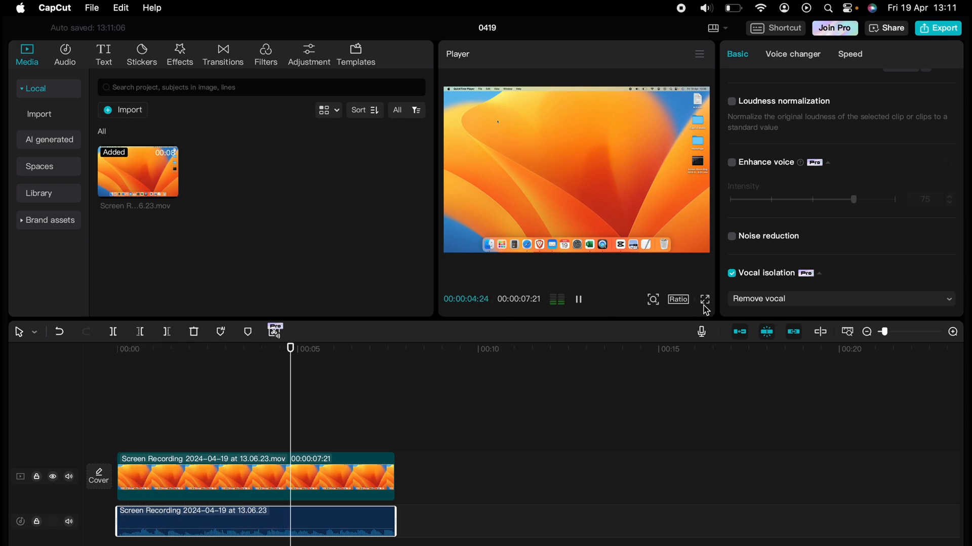
left_click(840, 299)
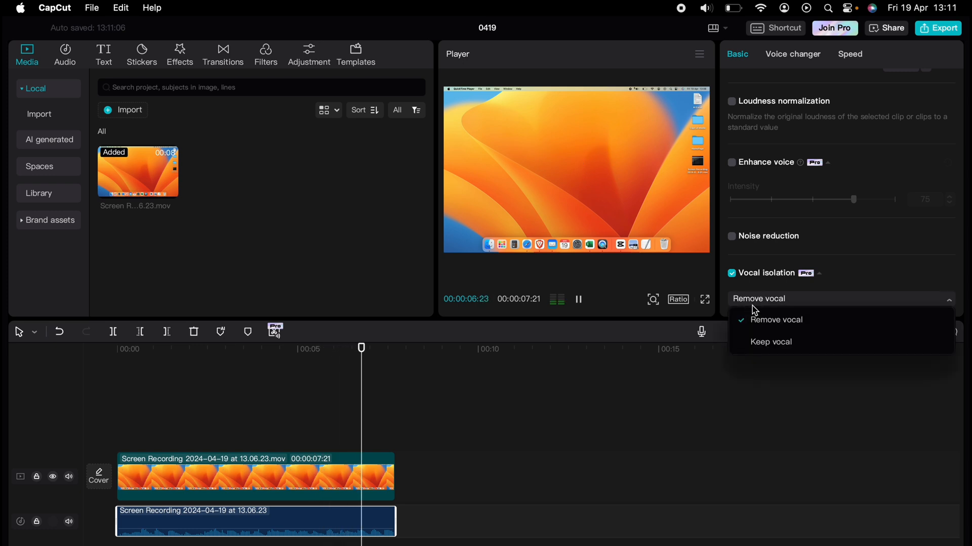
left_click(771, 342)
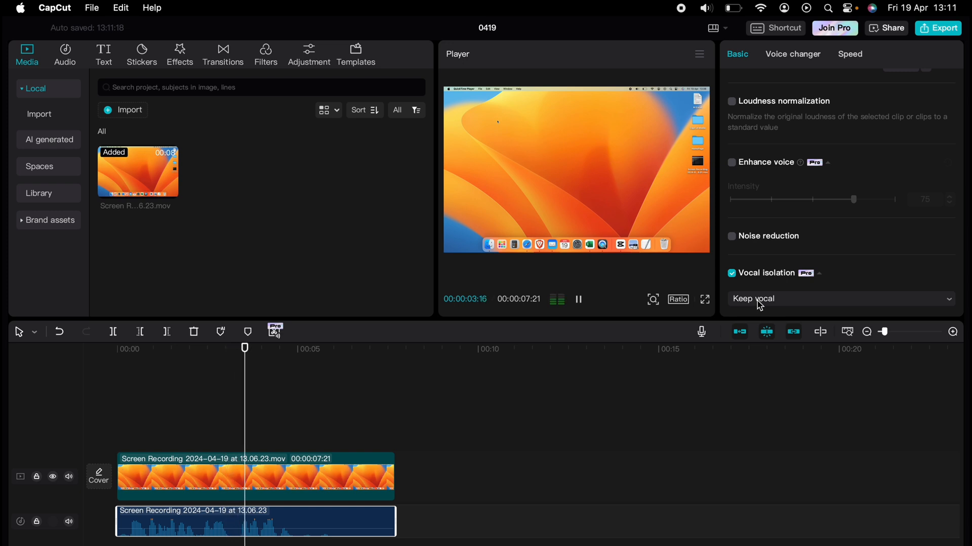
Set Vocal isolation to Remove vocal and play the preview
left_click(841, 299)
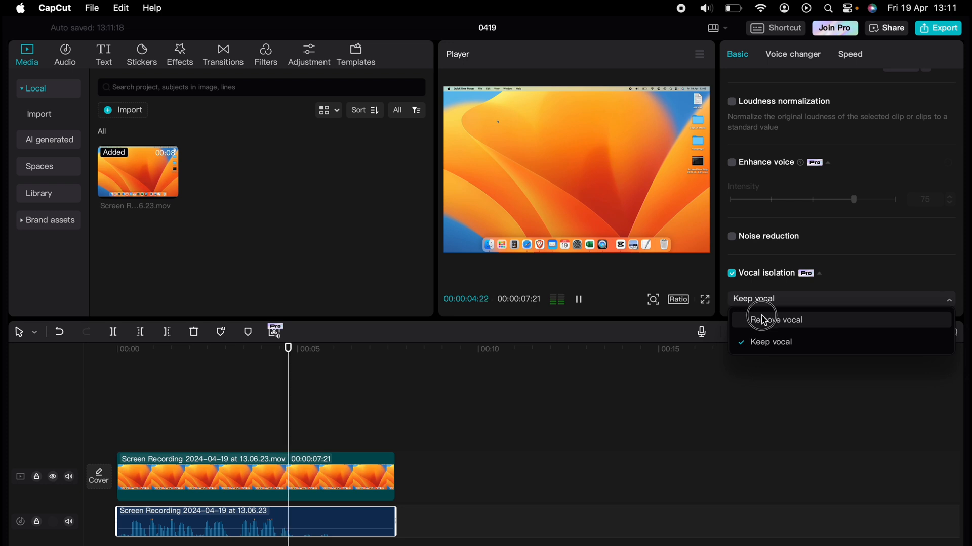
left_click(776, 319)
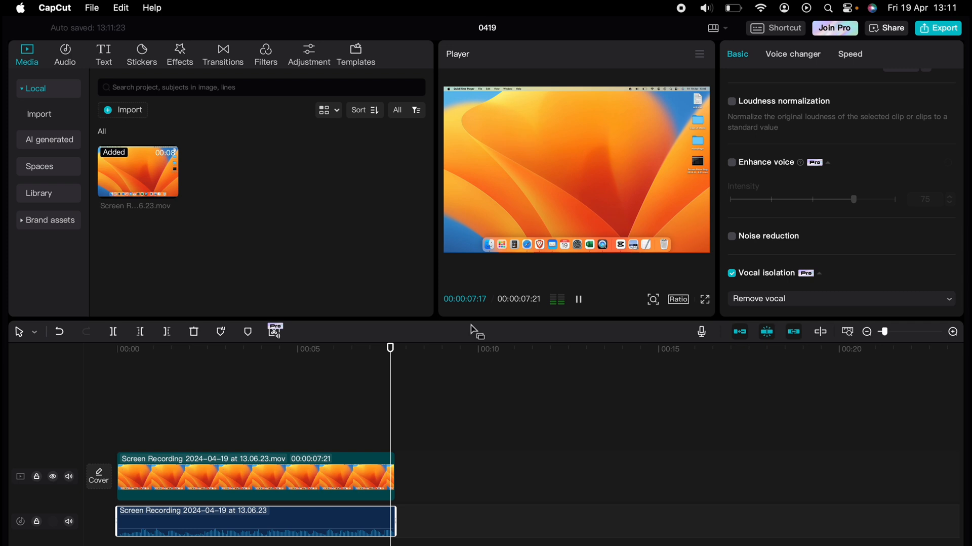
left_click(578, 298)
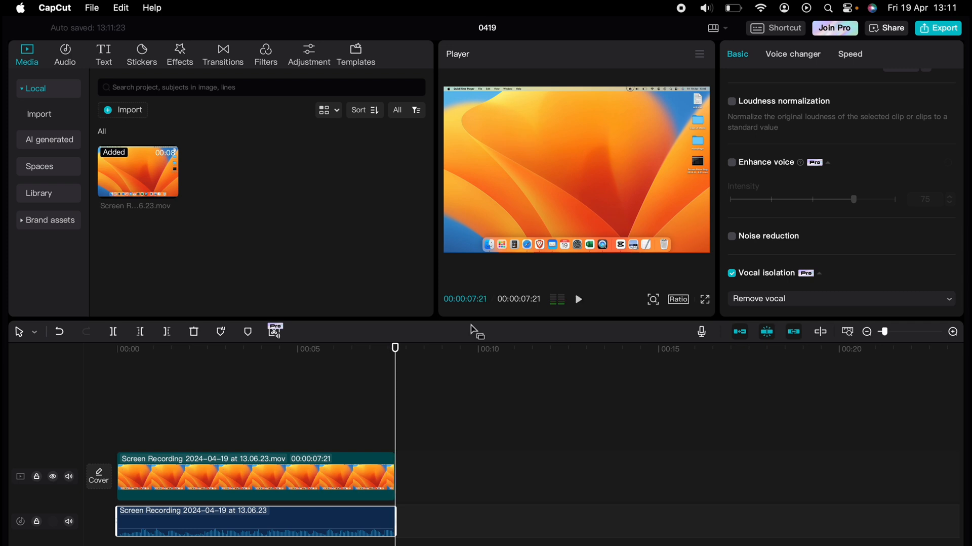